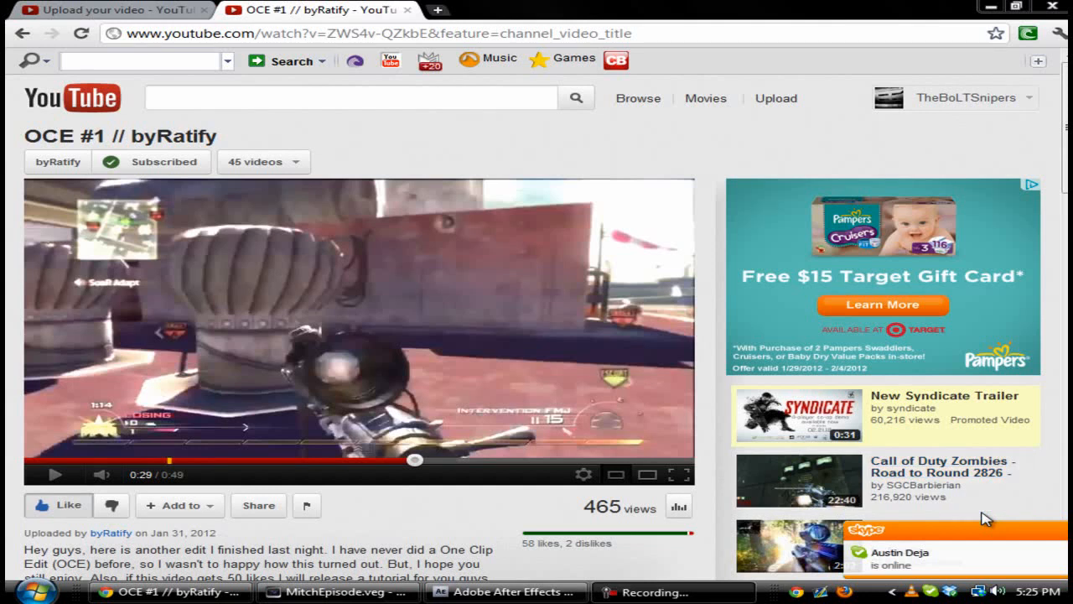
Seek the OCE #1 video to about 0:31 to watch the scan-line effect.
left_click(654, 592)
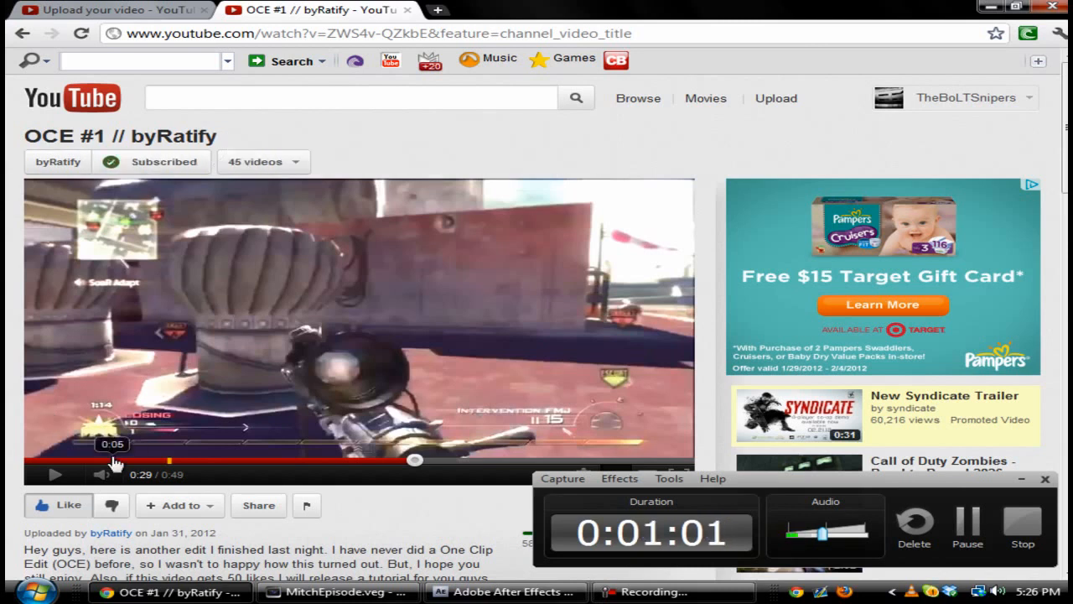
left_click(55, 474)
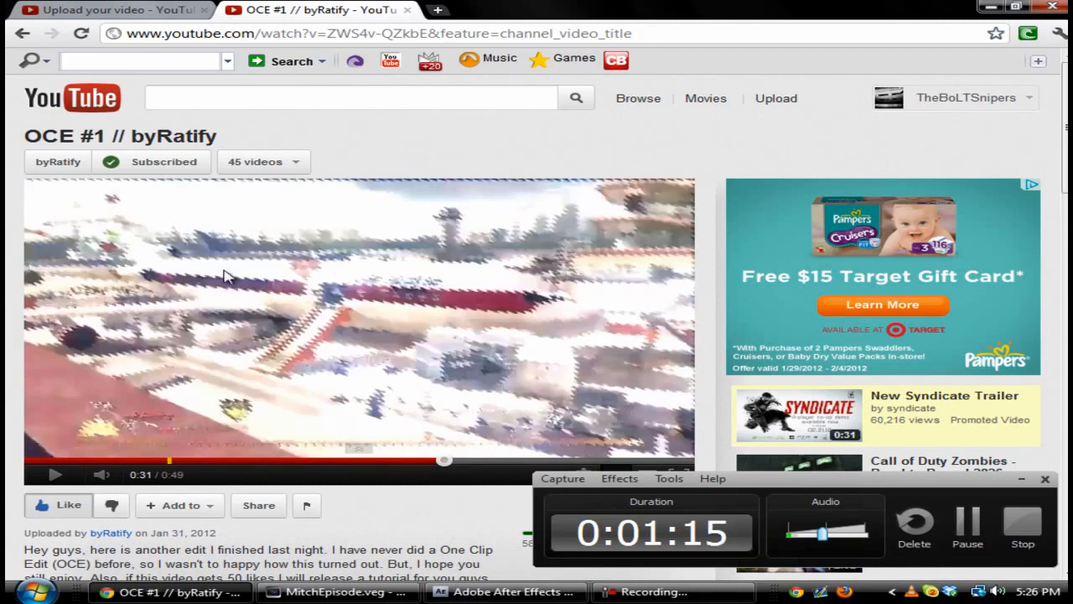
mouse_move(120, 303)
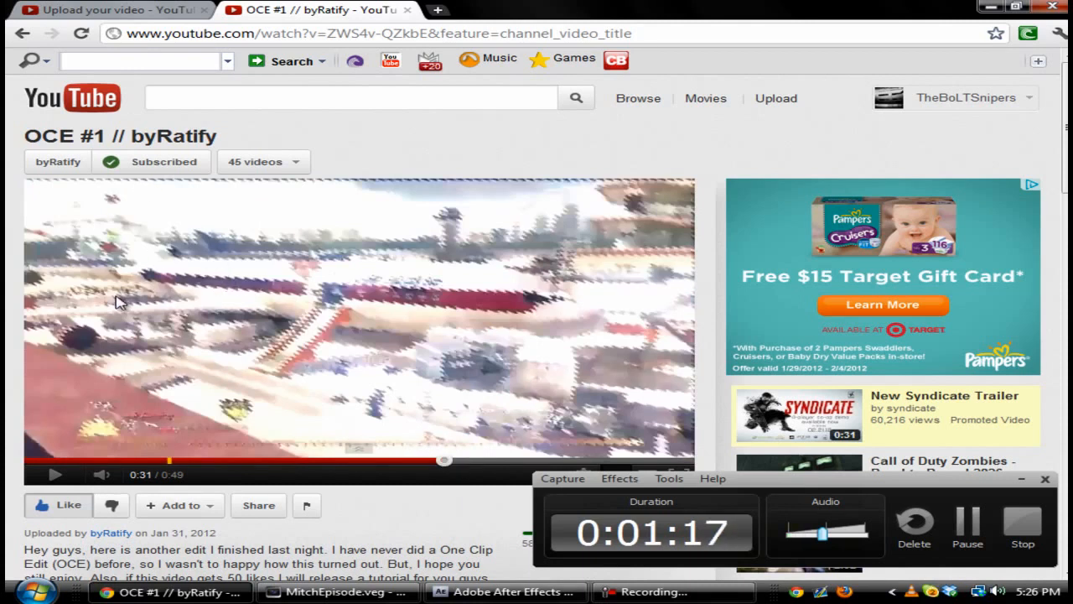
mouse_move(455, 436)
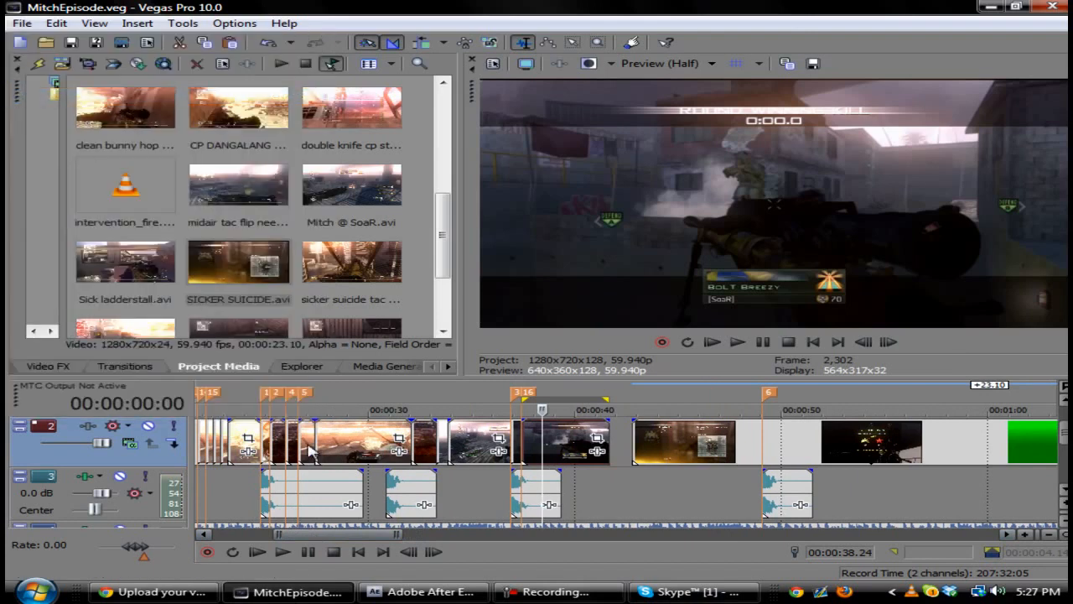
Mark the clip as the loop region and render it as QuickTime movie 8.mov.
left_click(308, 552)
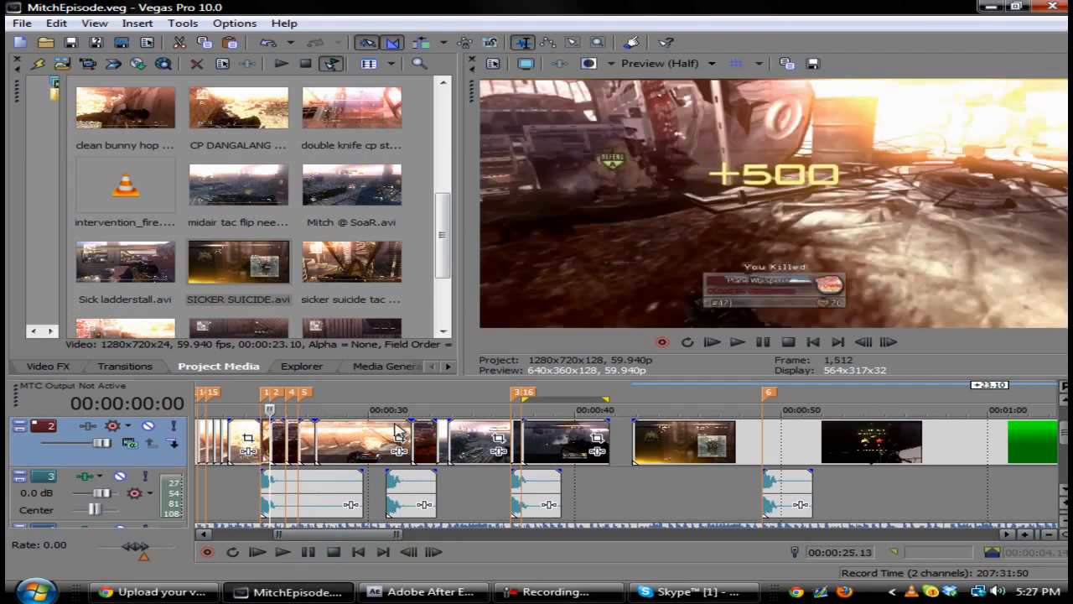
left_click(257, 552)
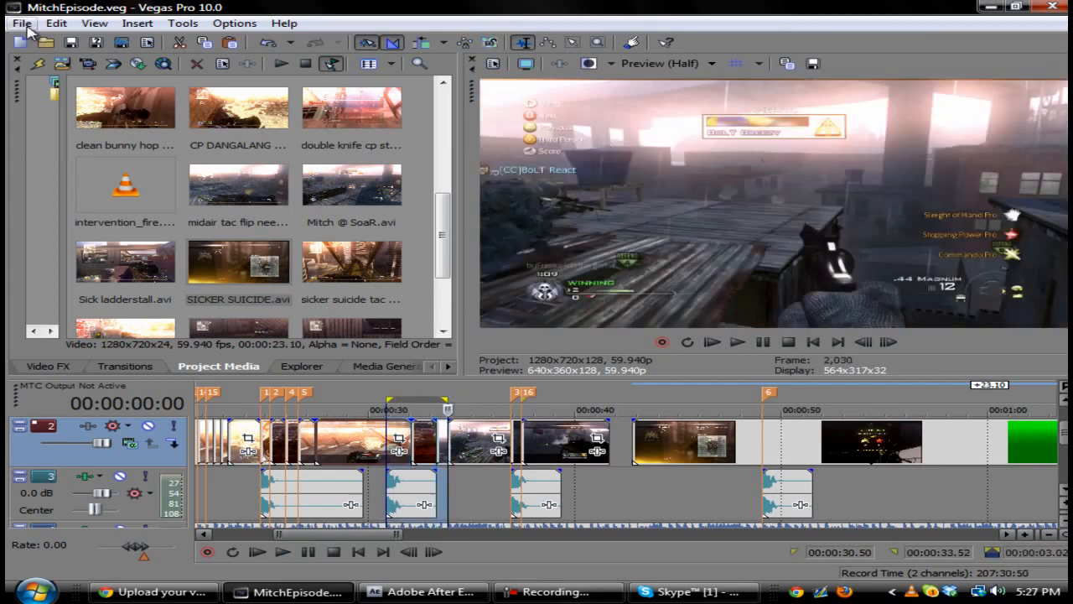
left_click(308, 551)
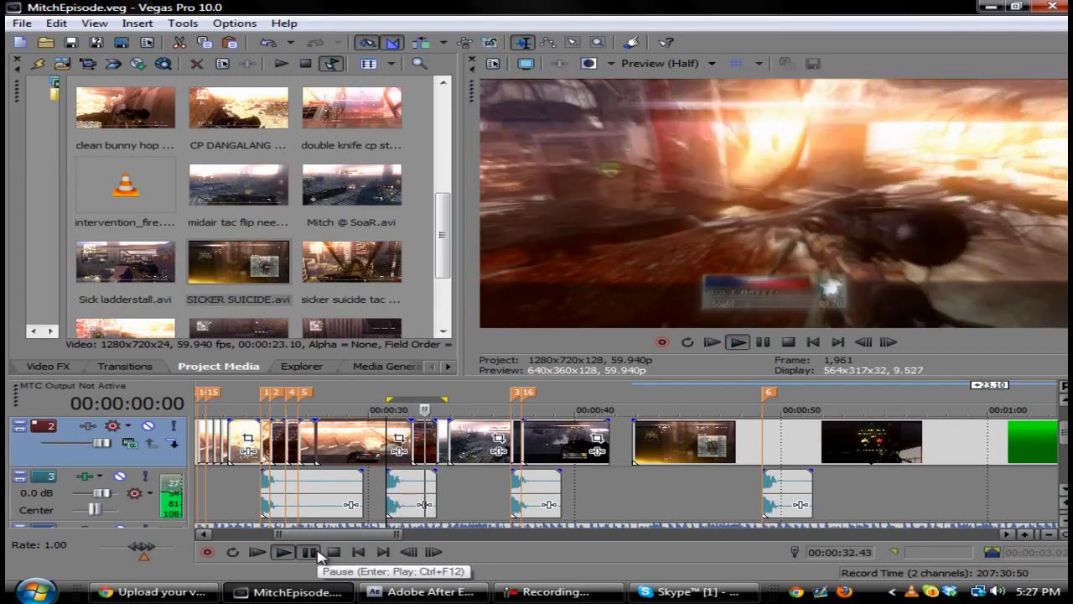
left_click(307, 551)
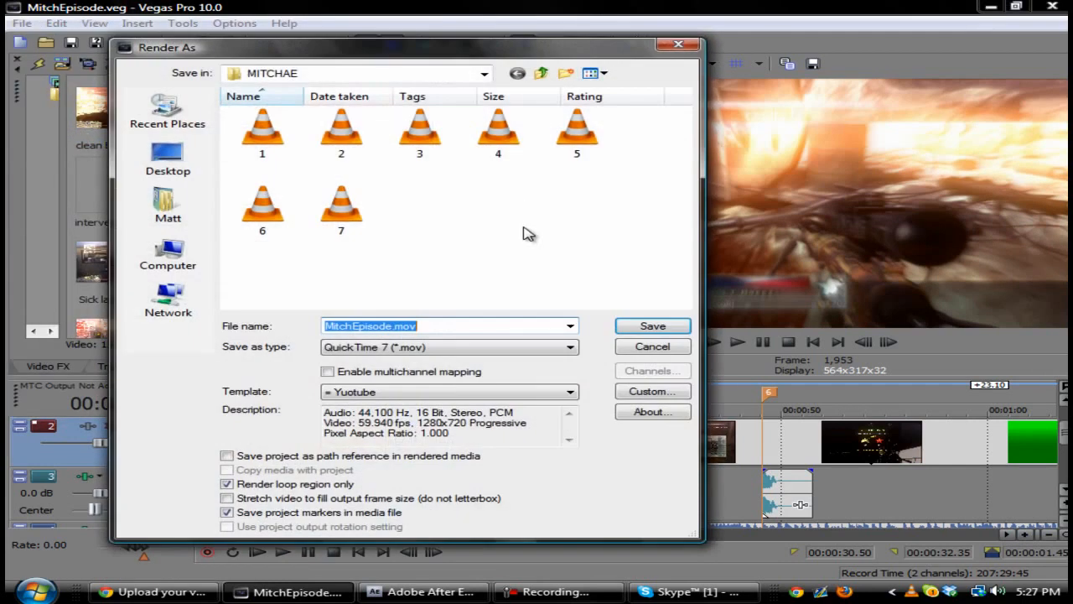
left_click(653, 326)
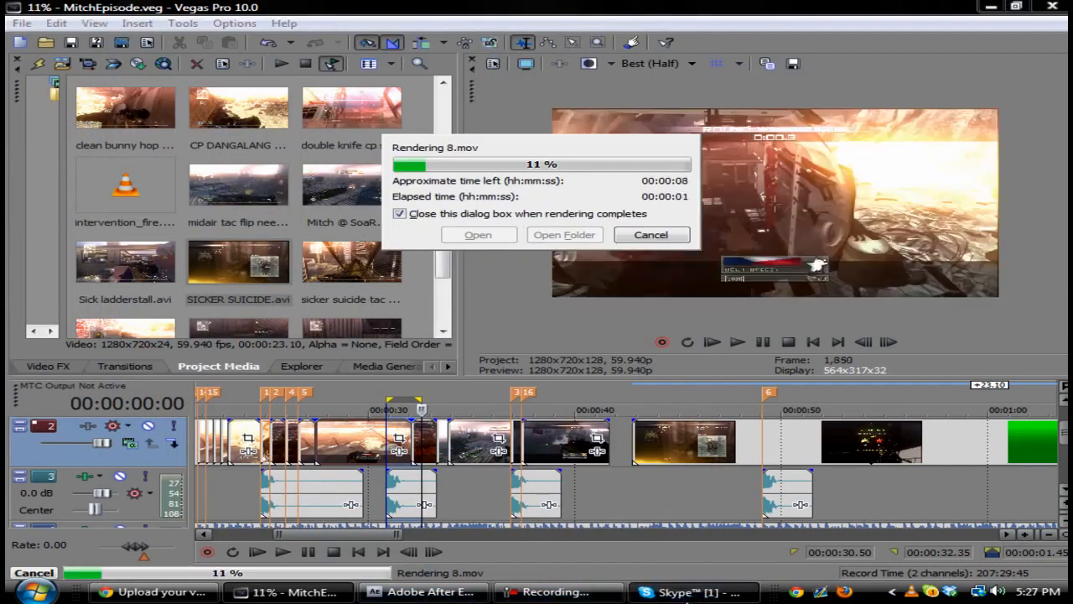
left_click(689, 592)
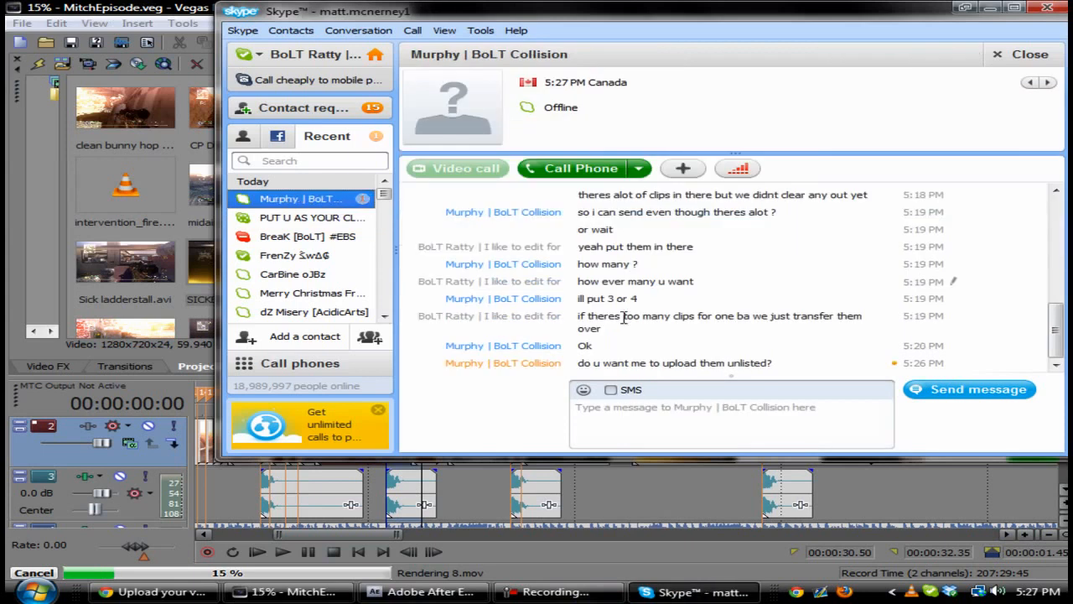
Check the clan group conversation, then close Skype.
left_click(312, 217)
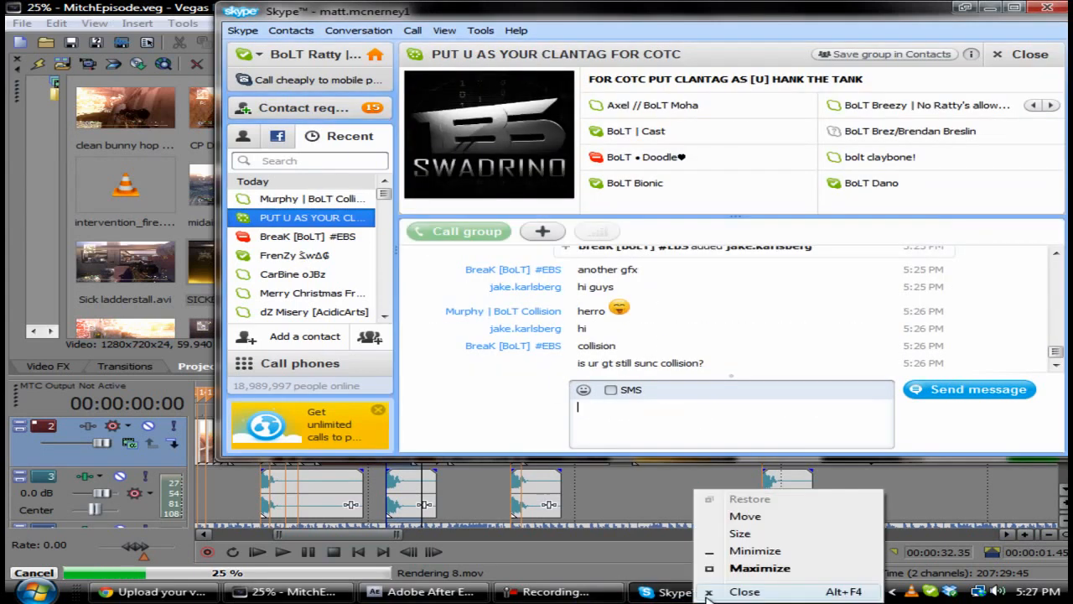
left_click(507, 591)
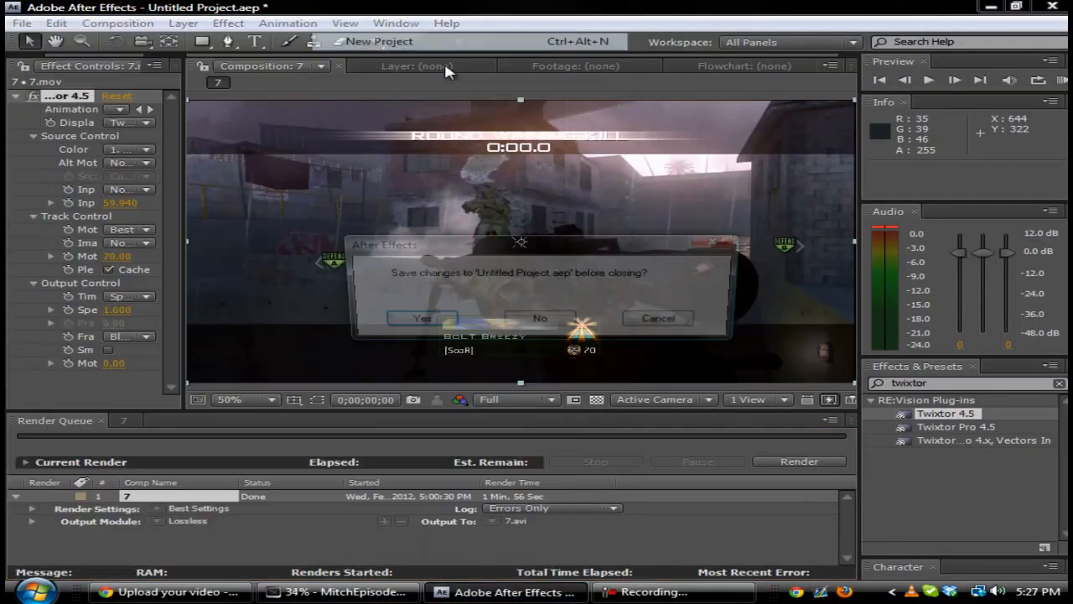
Close the old project without saving and search the effects for 'wave'.
left_click(541, 318)
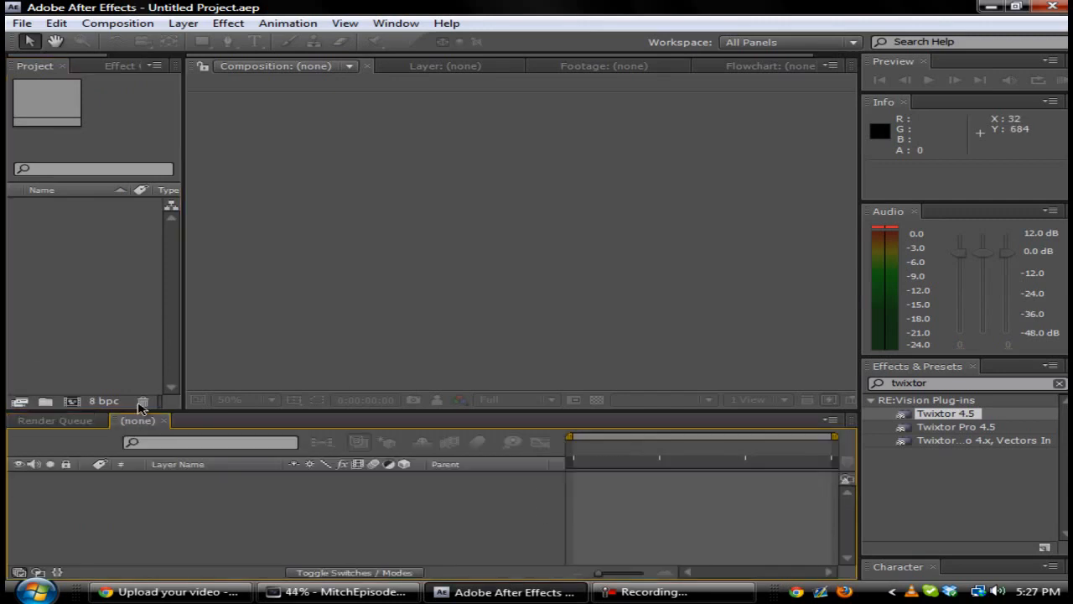
mouse_move(144, 401)
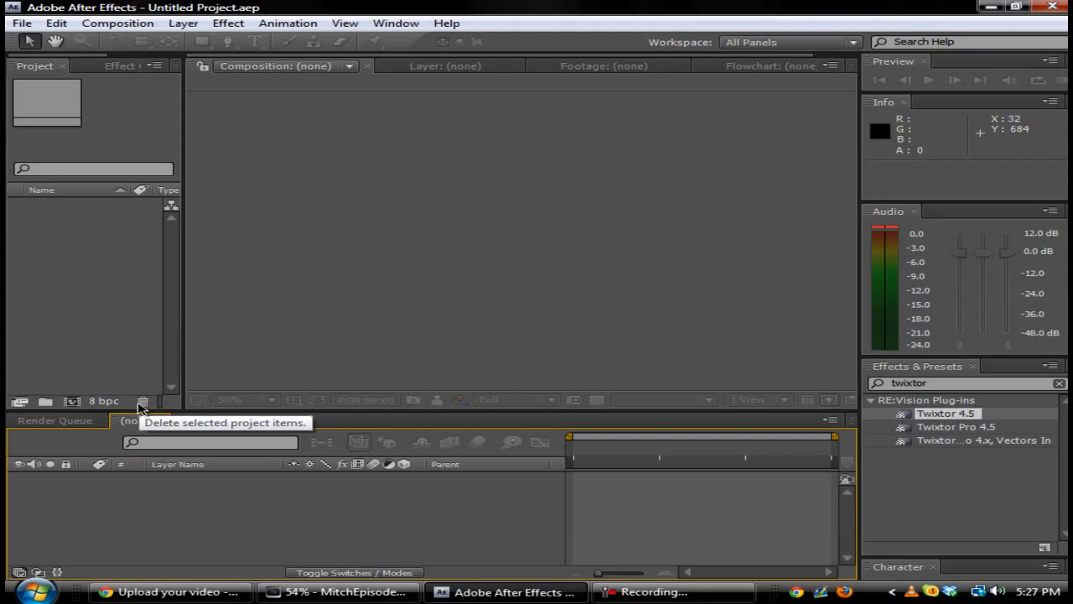
mouse_move(460, 373)
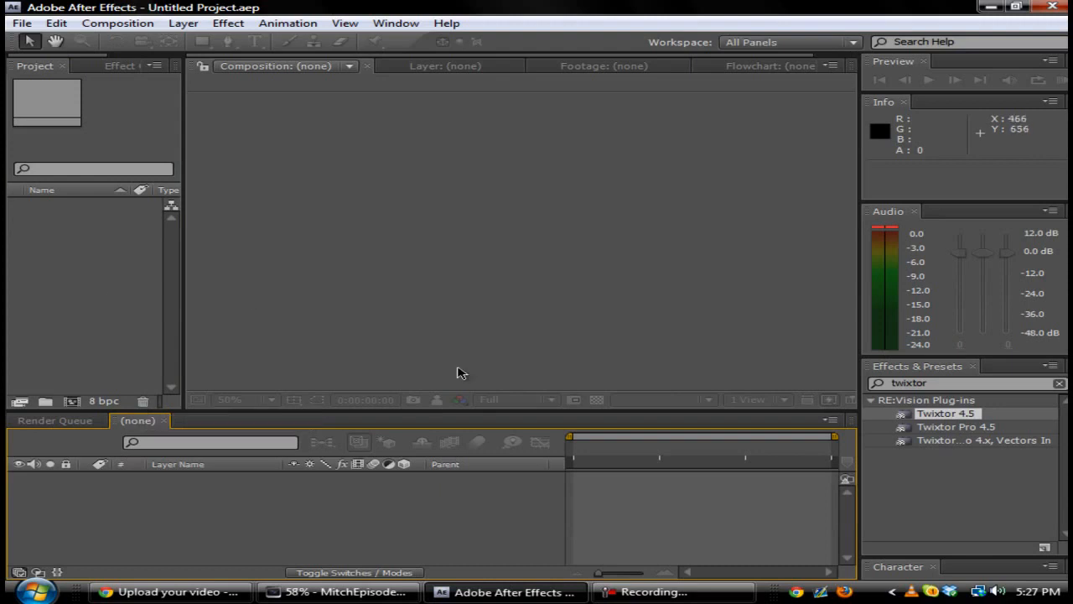
type("wave war")
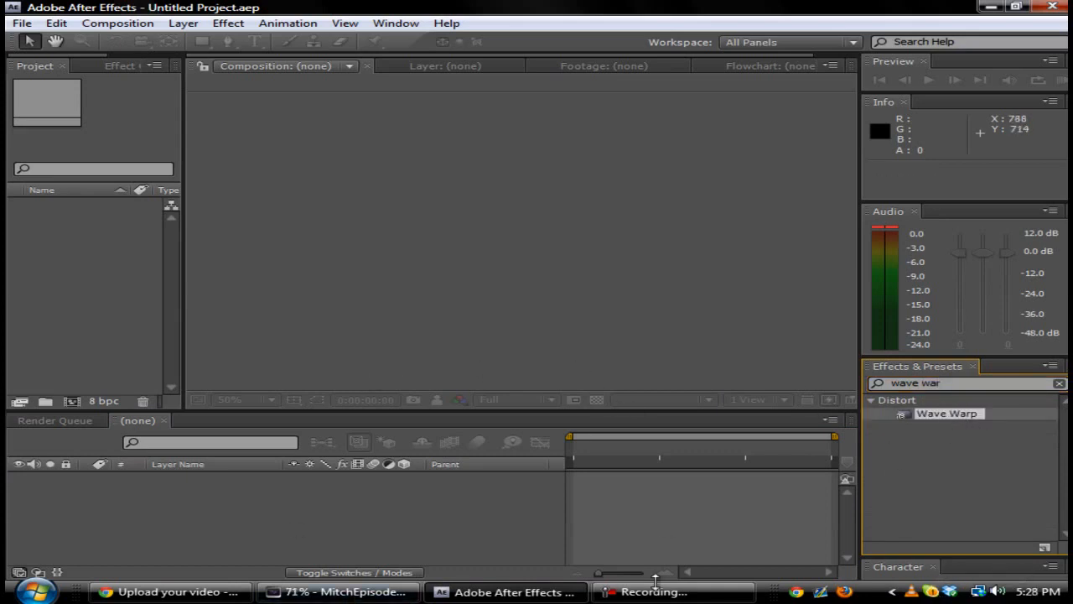
Import the rendered 8.mov footage file.
left_click(21, 23)
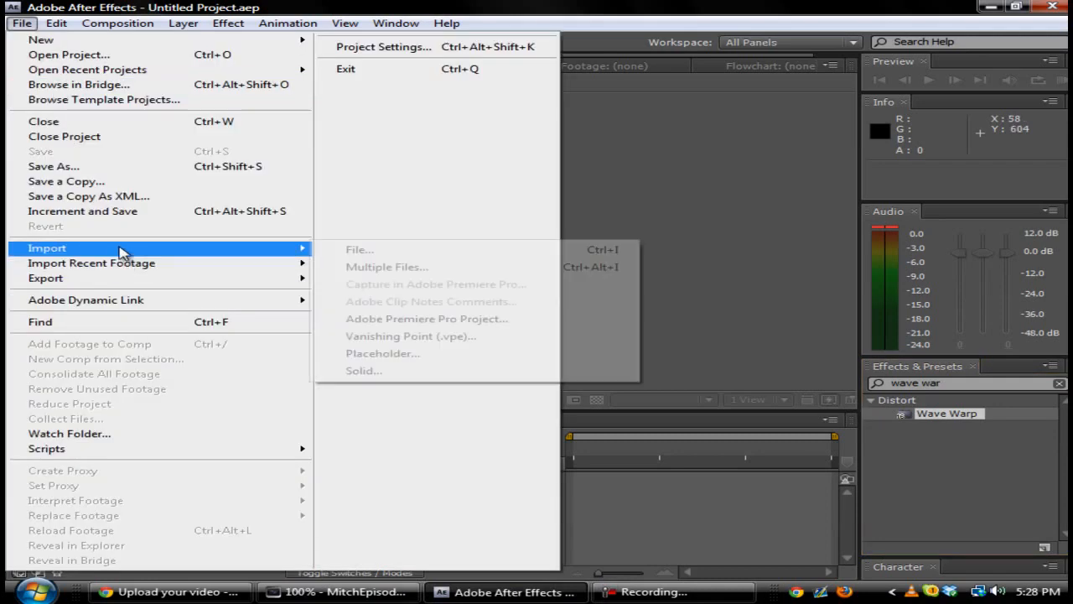
left_click(359, 249)
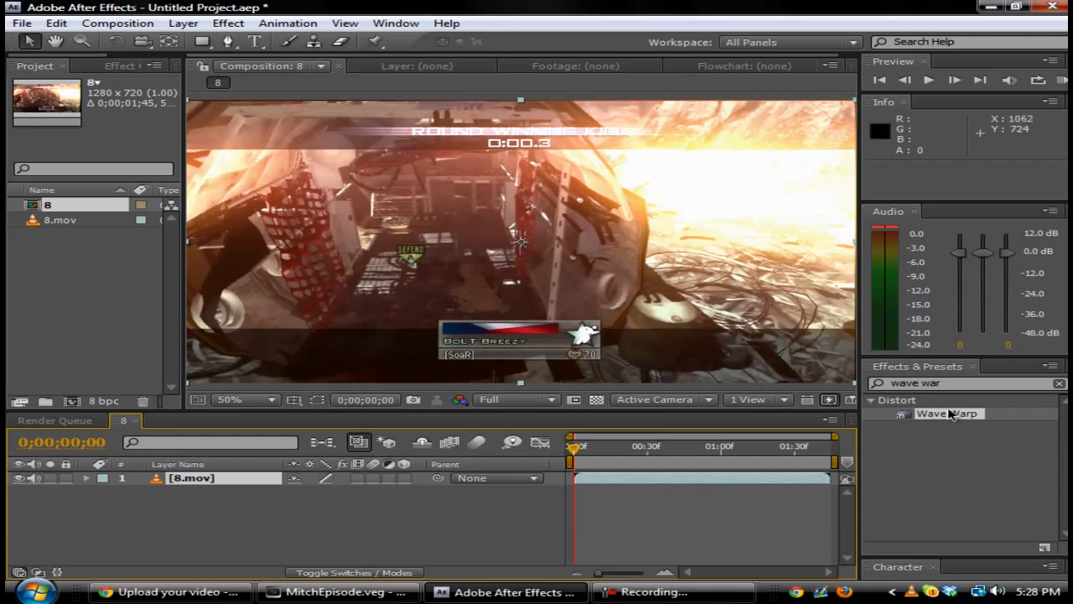
mouse_move(958, 417)
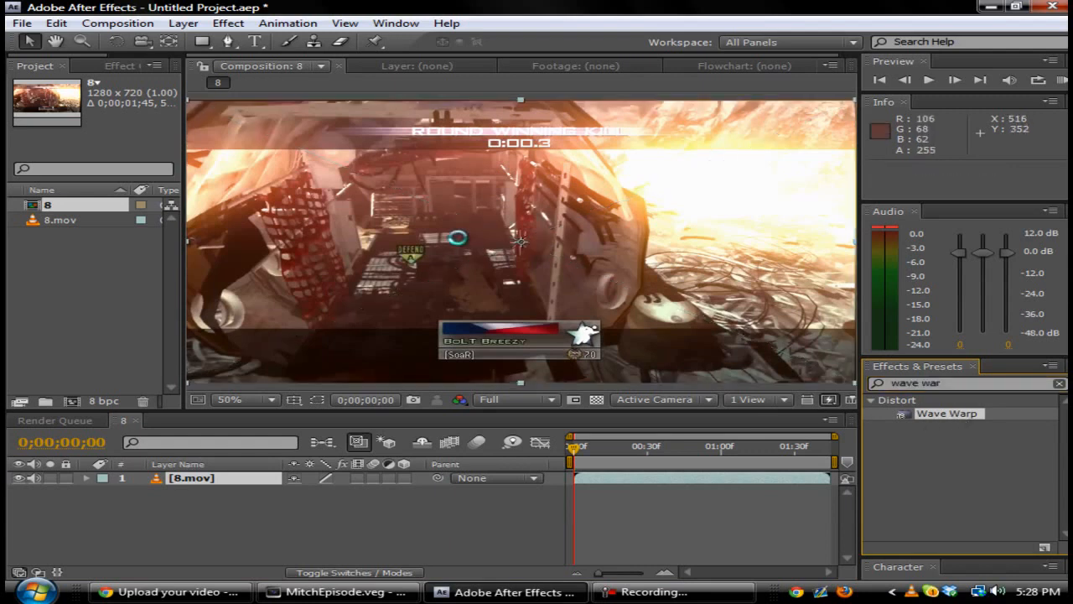
Apply Wave Warp to the 8.mov layer and load the Scaneline animation preset.
double_click(948, 412)
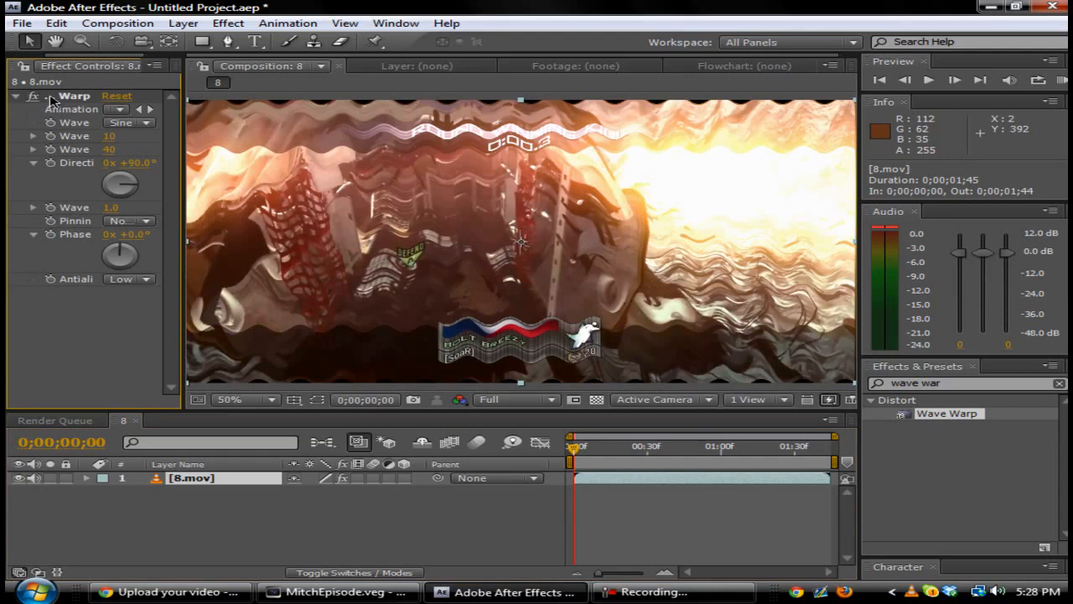
left_click(288, 23)
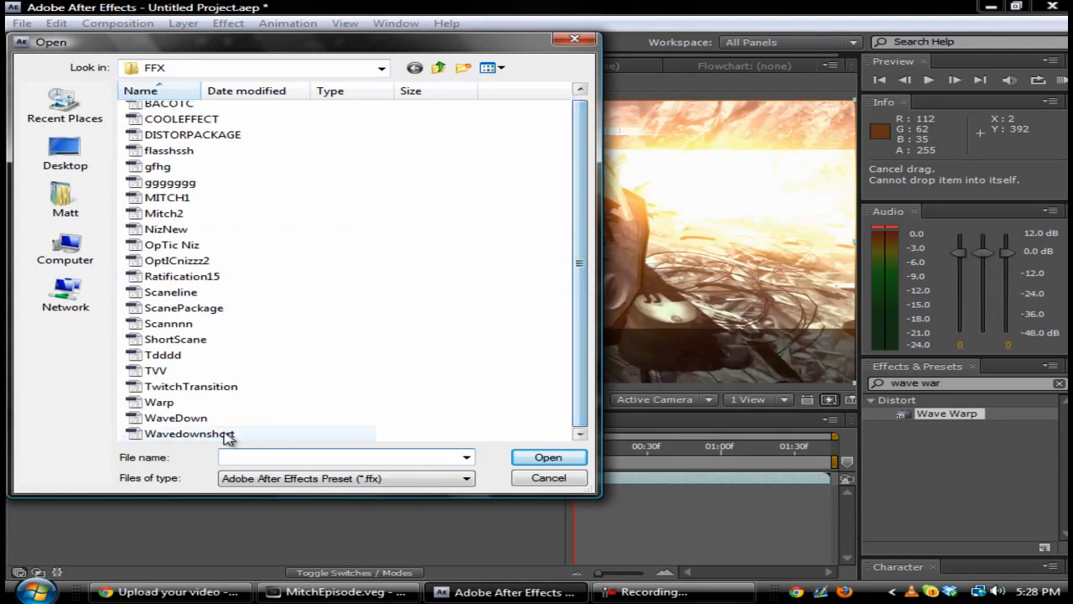
left_click(159, 401)
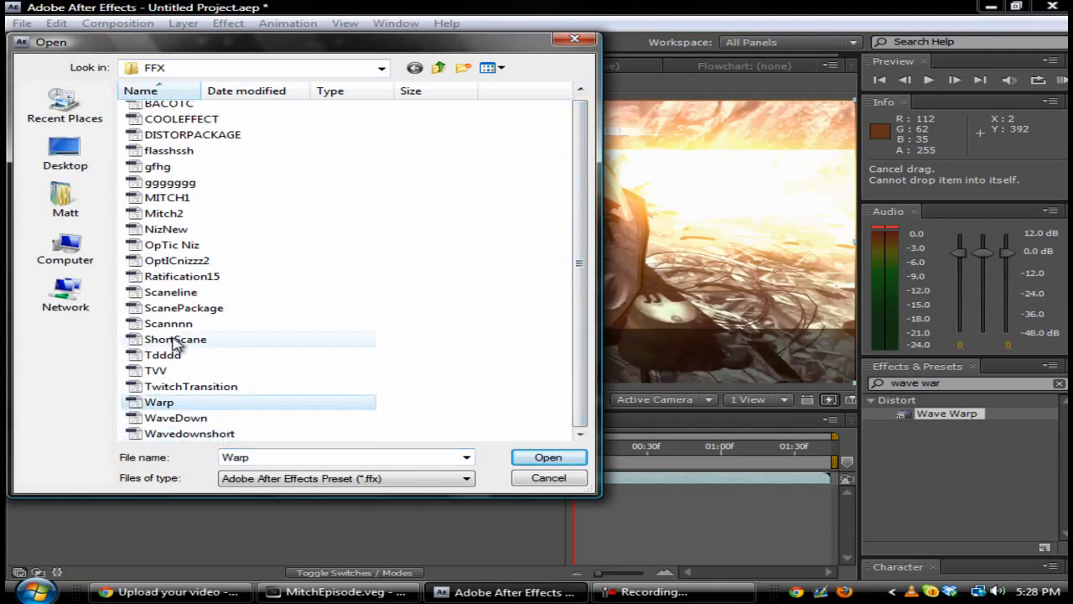
left_click(171, 292)
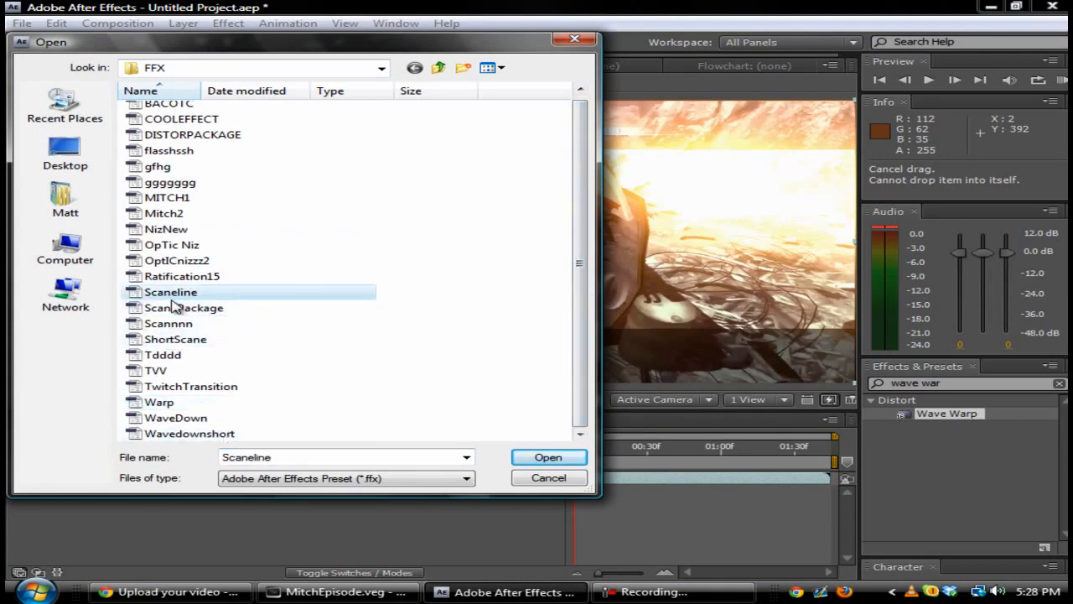
left_click(547, 457)
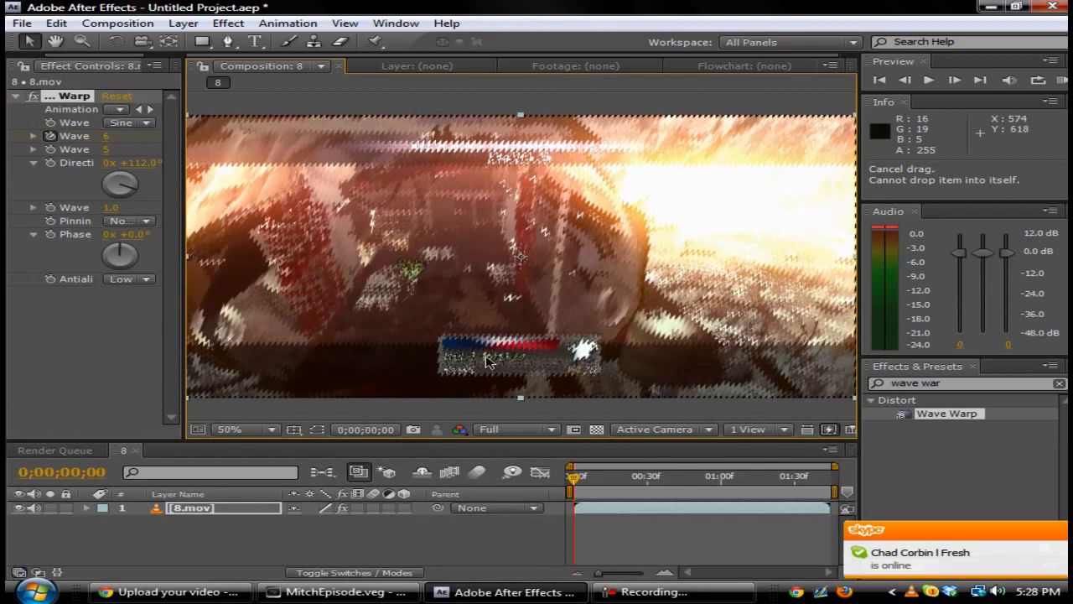
mouse_move(210, 362)
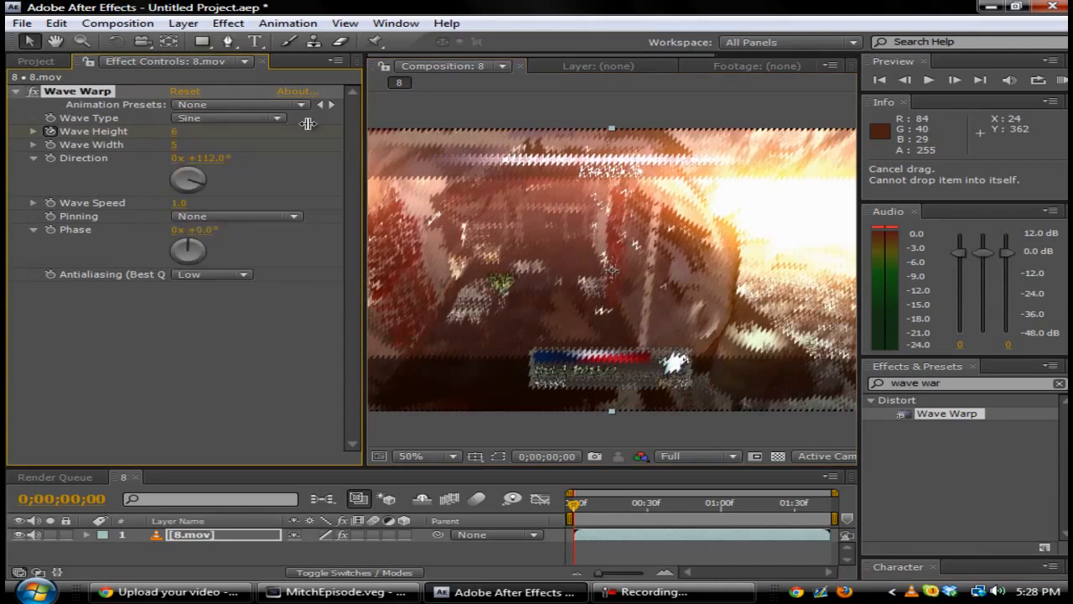
Keep the Wave Warp wave type on Sine while raising height to 47.
left_click(226, 117)
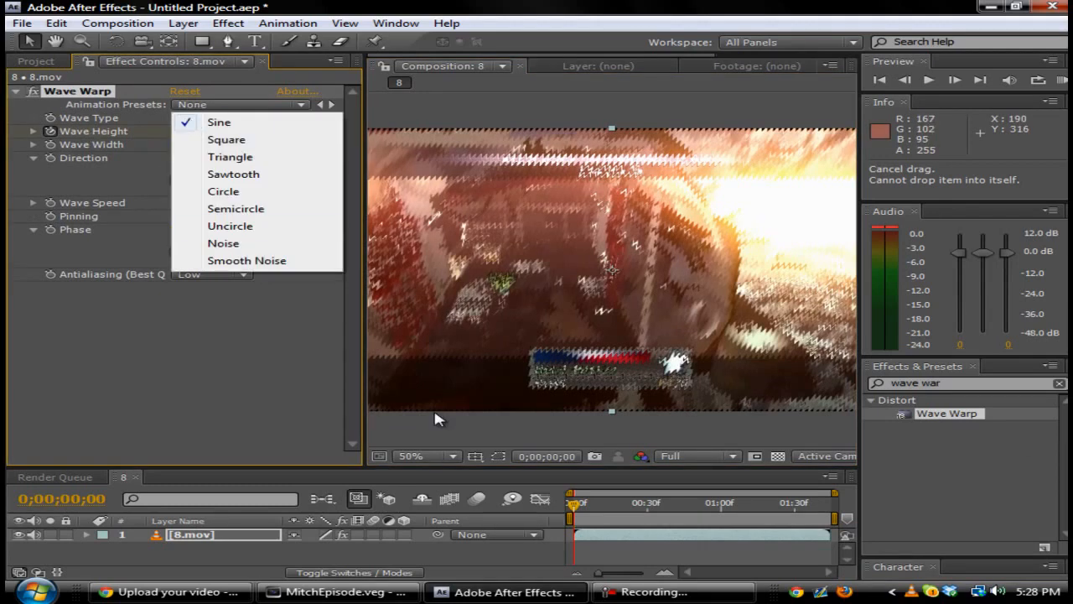
left_click(219, 122)
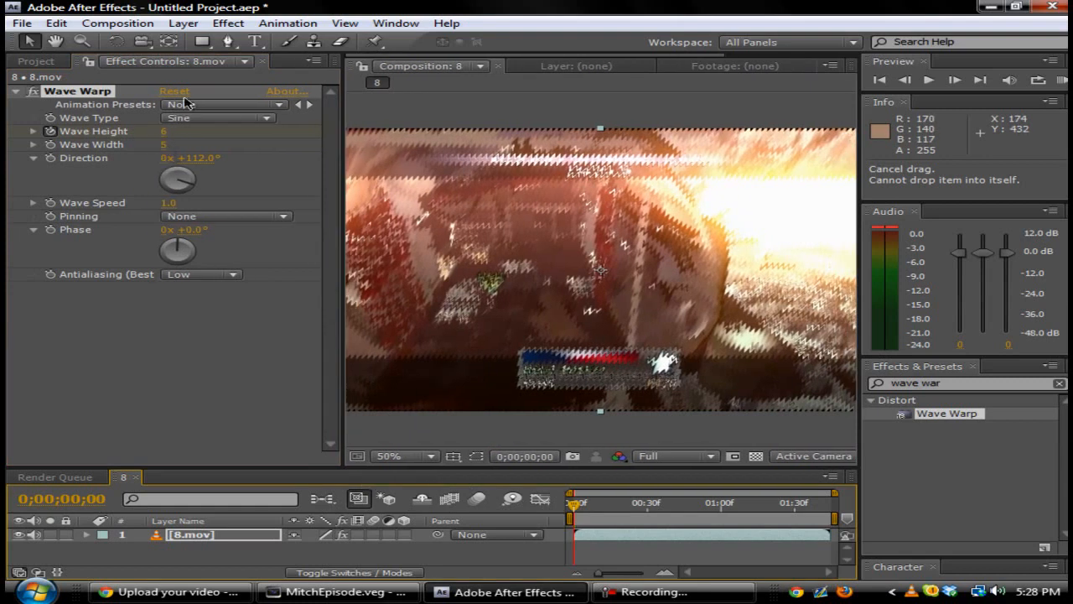
left_click(218, 118)
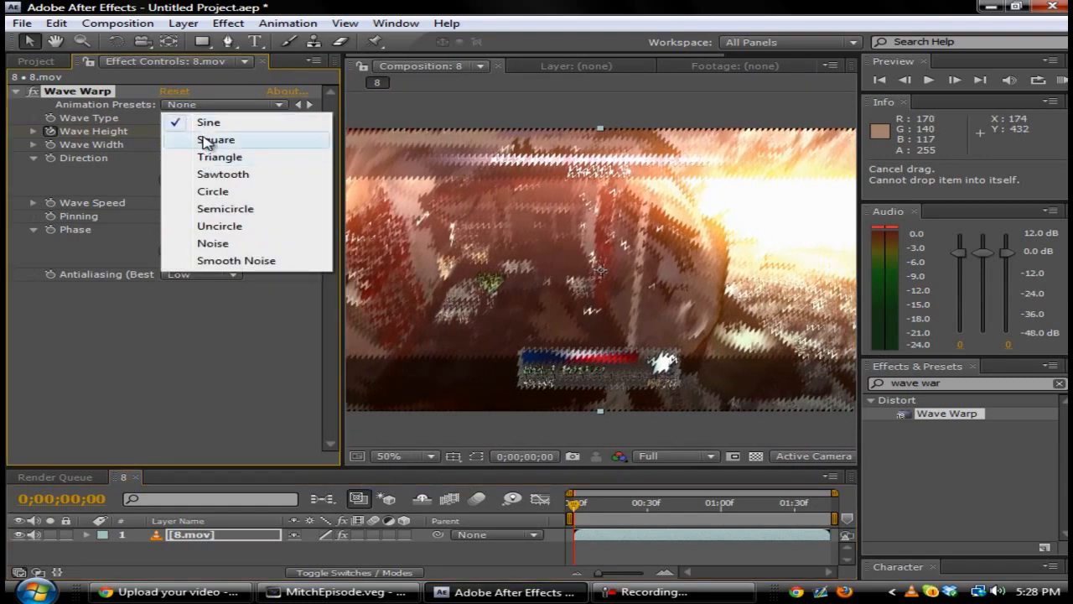
mouse_move(223, 17)
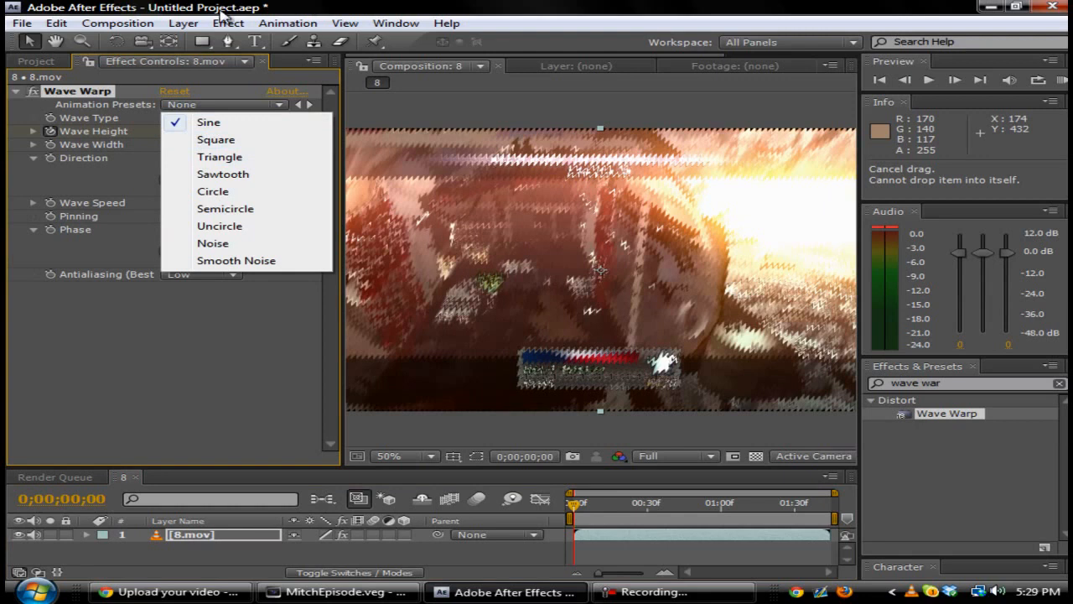
left_click(208, 121)
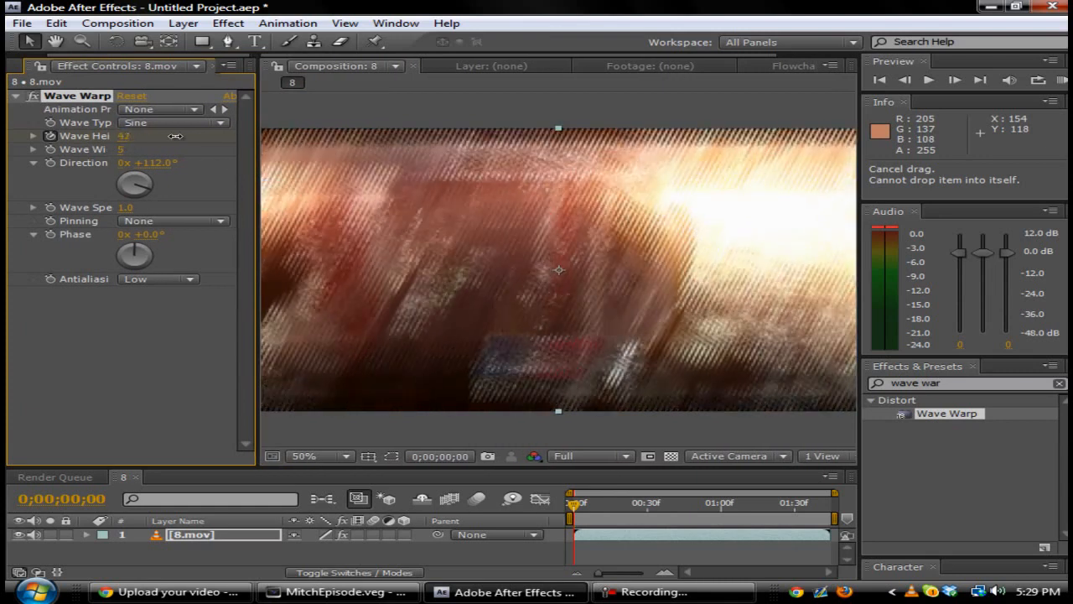
Set Wave Warp height to 65 and return direction to 112°.
left_click_drag(123, 135, 189, 136)
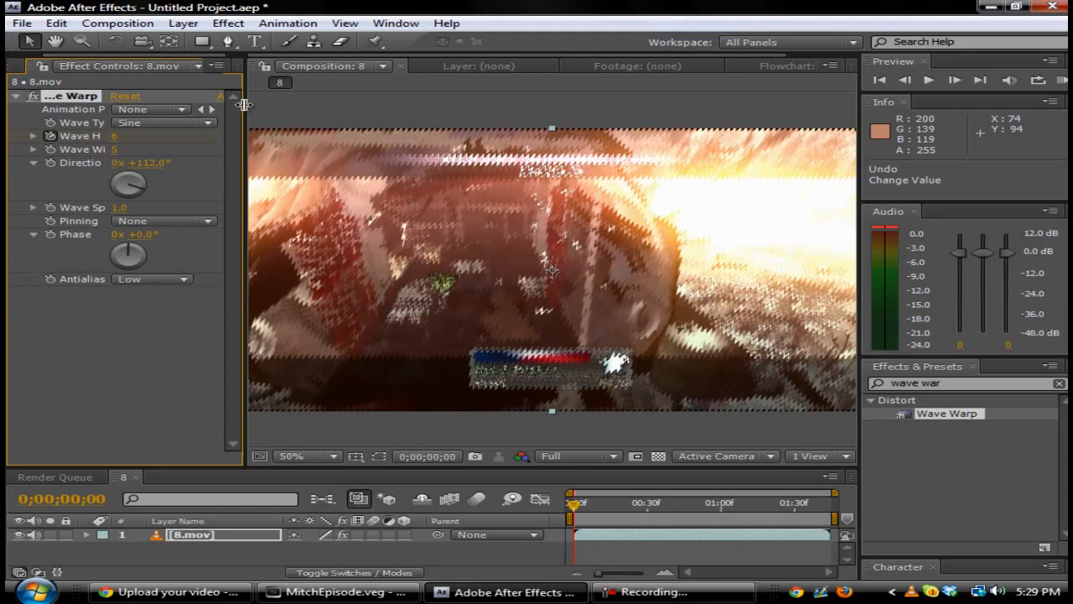
mouse_move(208, 198)
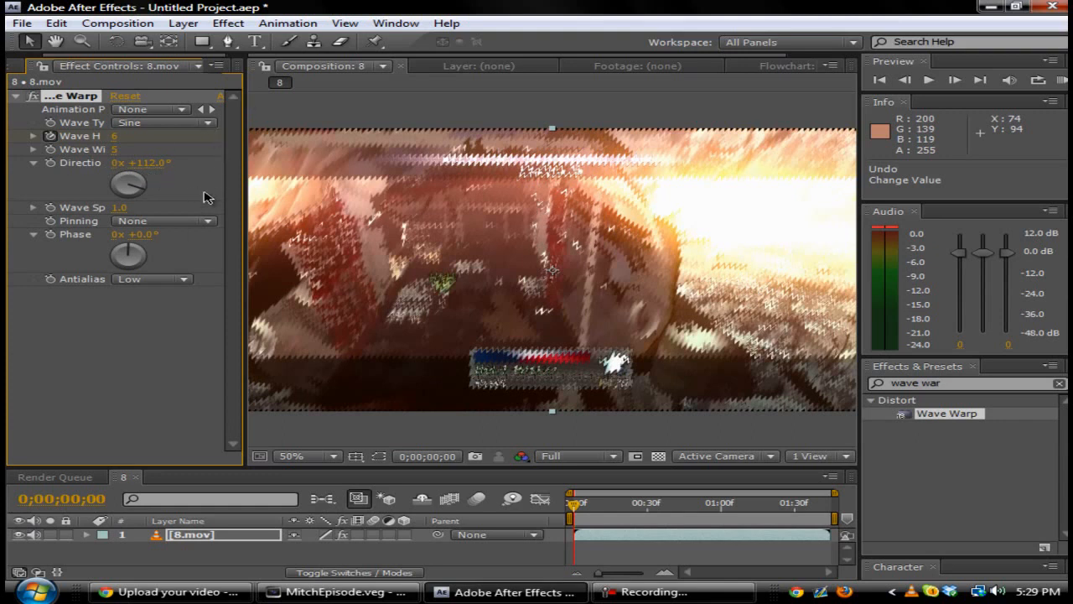
mouse_move(159, 170)
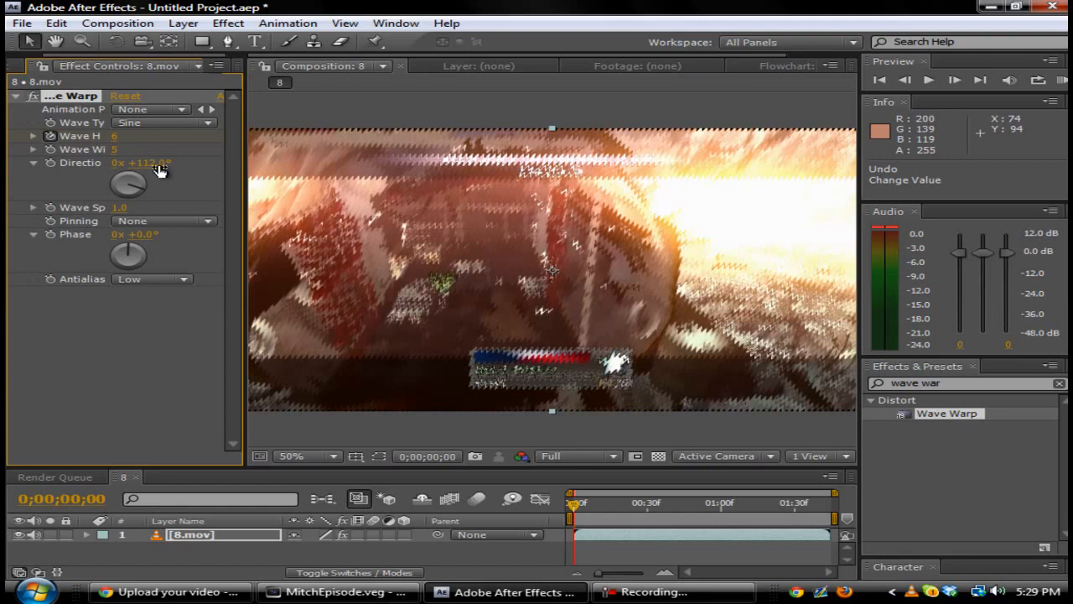
mouse_move(174, 164)
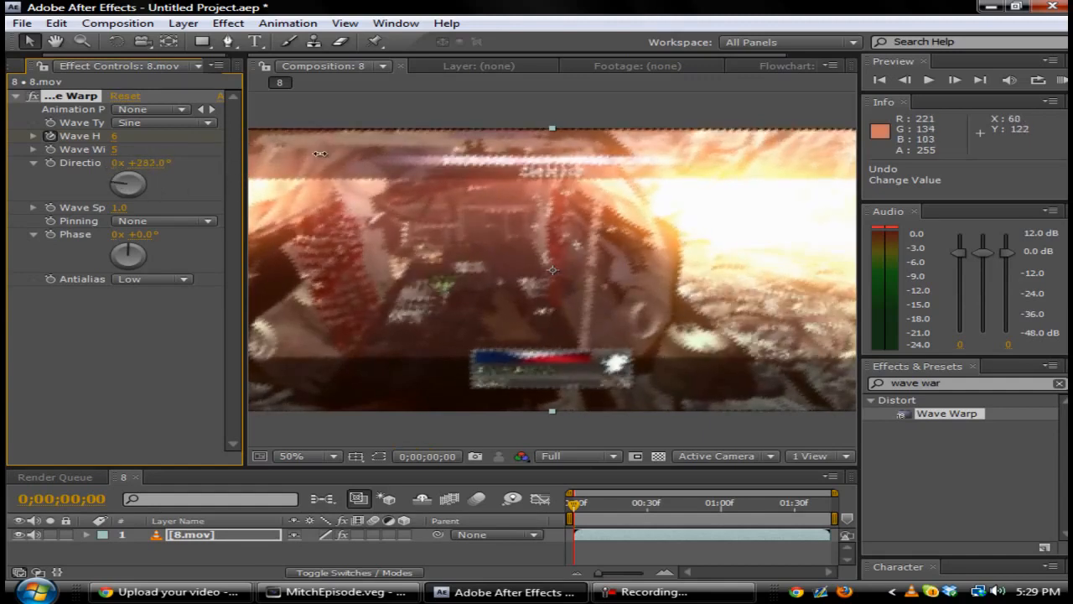
left_click_drag(128, 183, 128, 189)
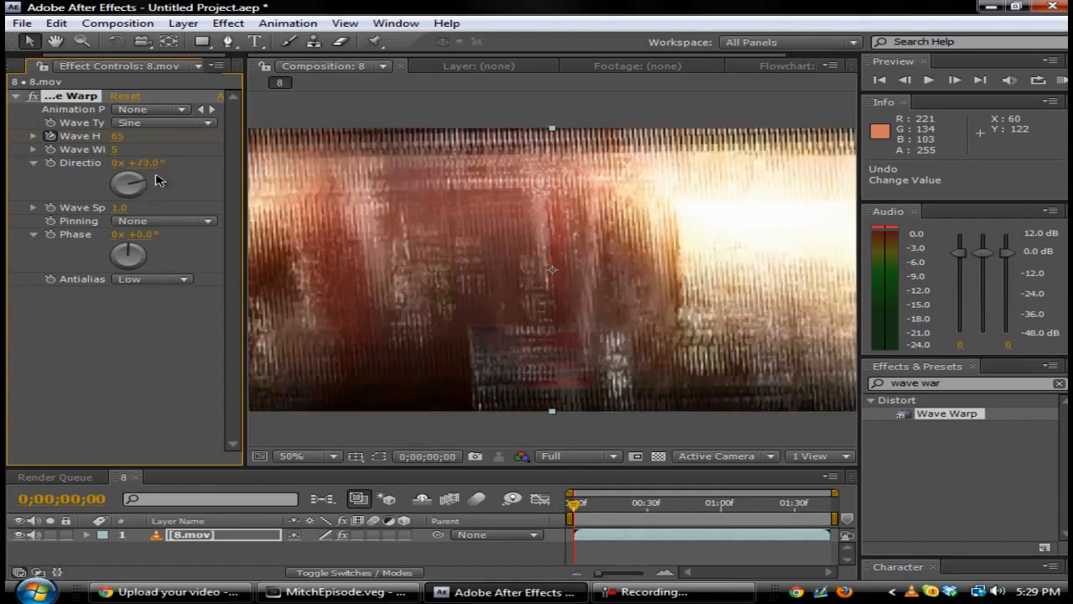
left_click_drag(128, 182, 147, 172)
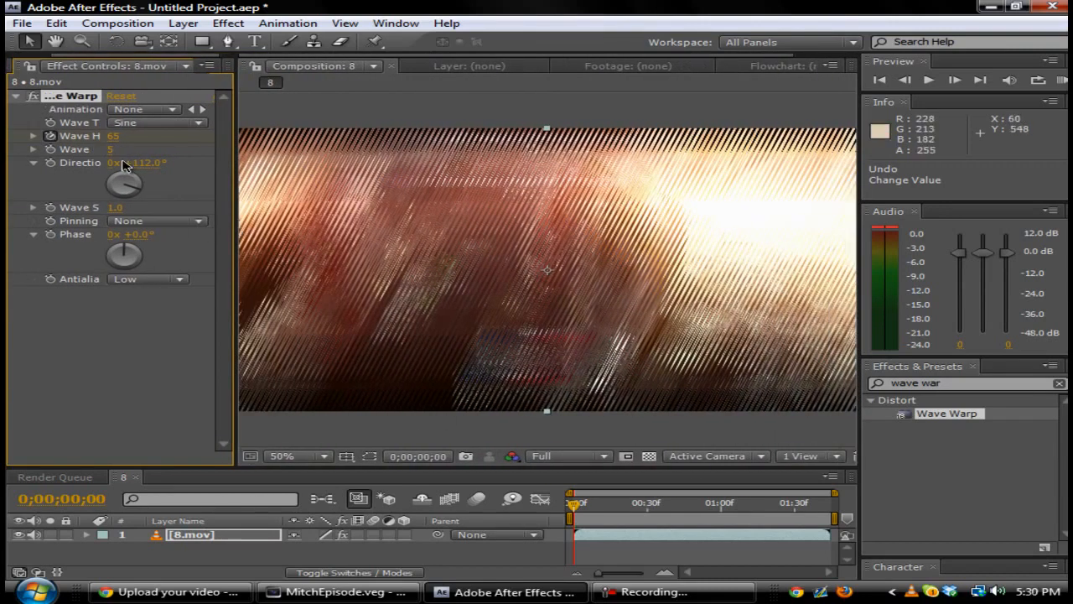
Enter wave height 6 and expand the 8.mov layer's properties in the timeline.
double_click(124, 136)
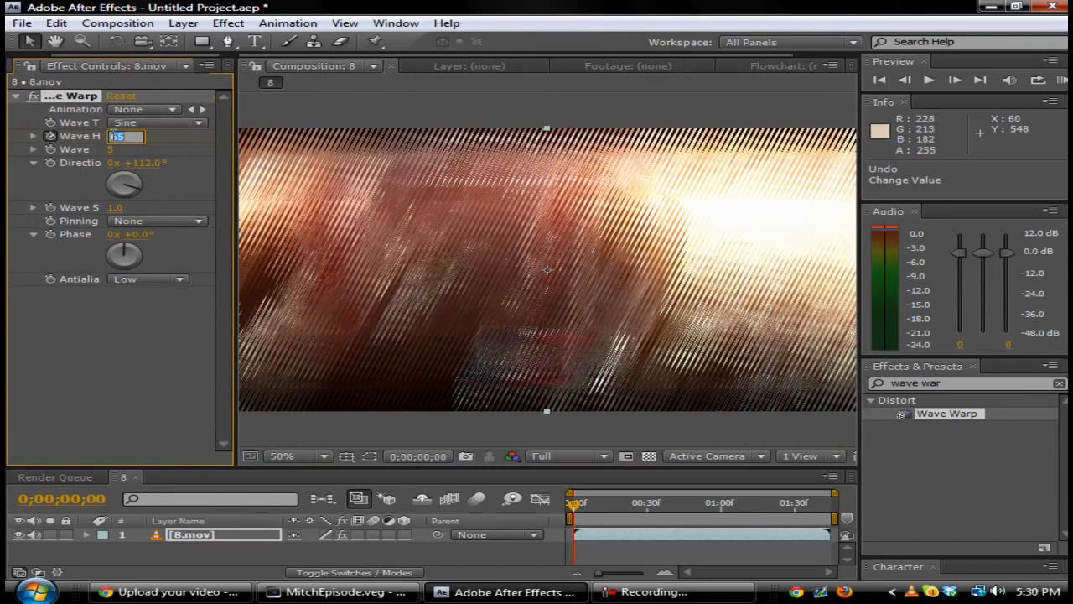
type("6")
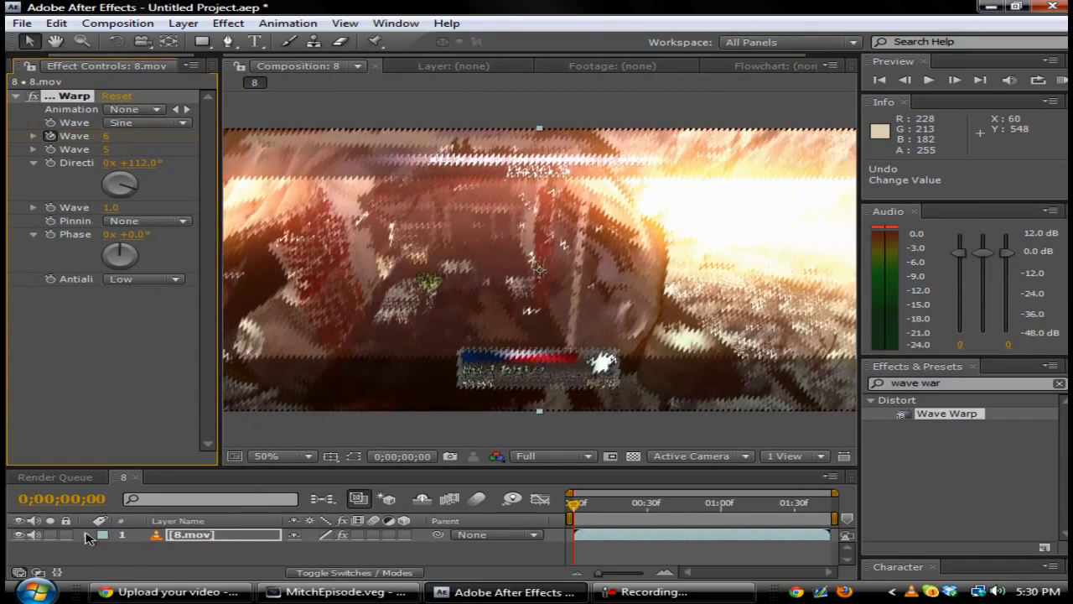
left_click(87, 534)
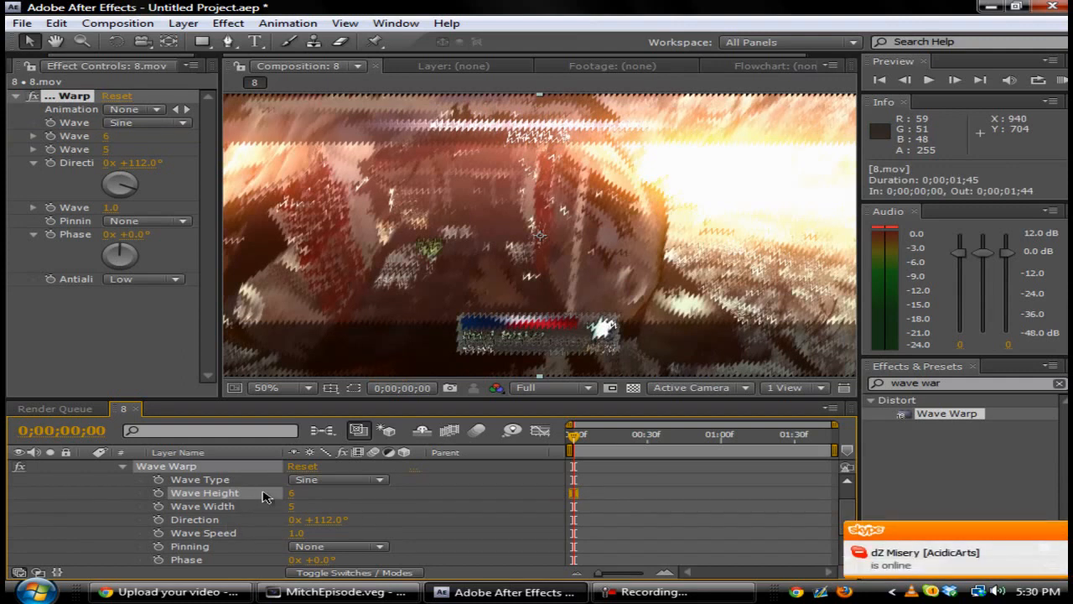
mouse_move(185, 506)
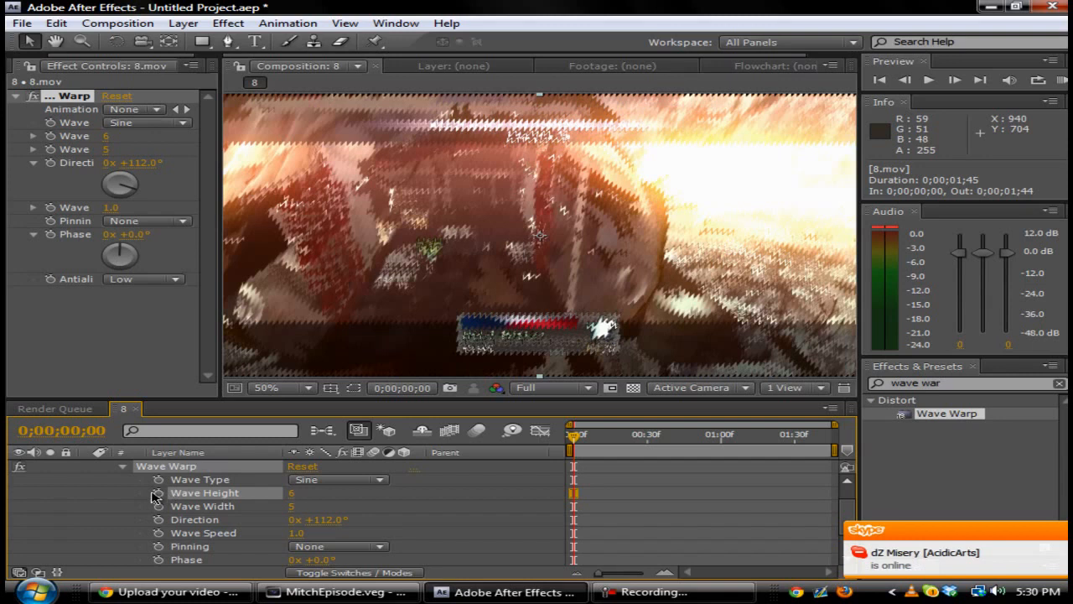
Keyframe Wave Height, move to about one second, and add a 0 height keyframe.
left_click(158, 493)
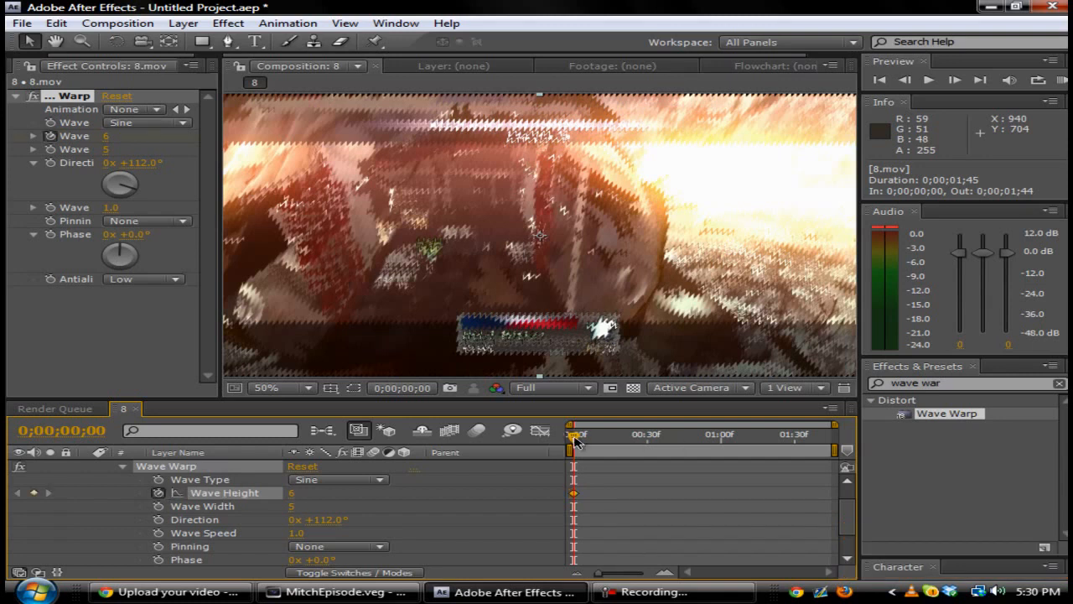
left_click_drag(574, 434, 640, 434)
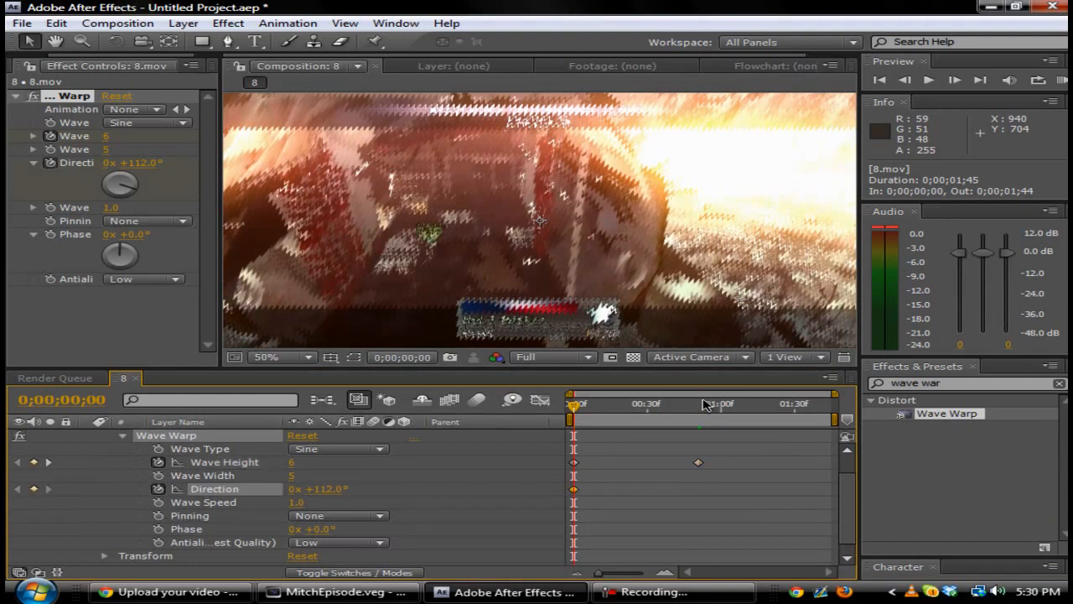
left_click(707, 403)
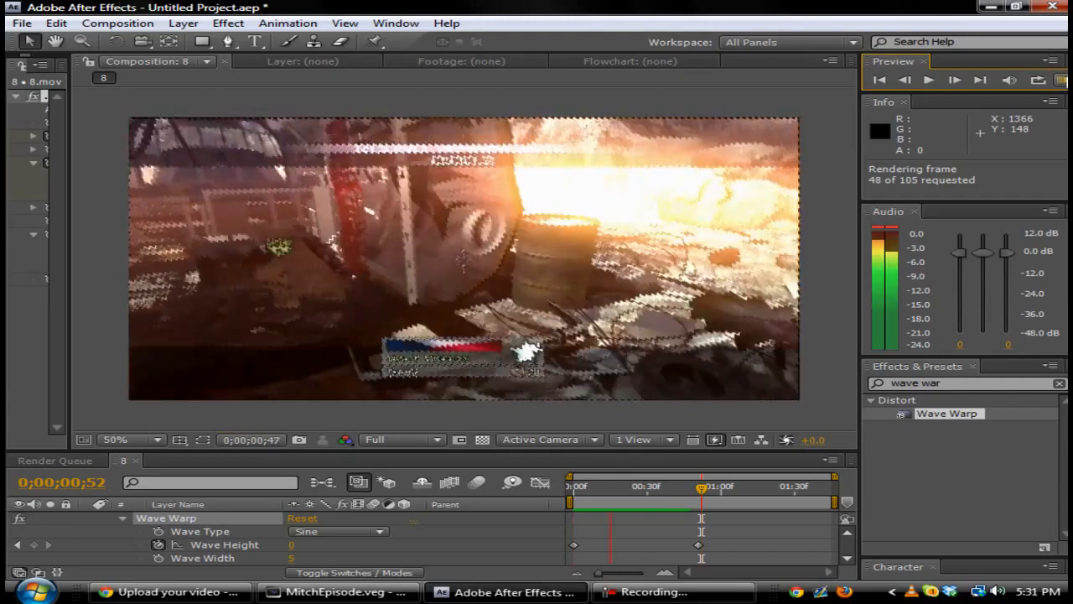
Preview the animation to watch the scan-line warp fade into clean footage.
left_click(928, 80)
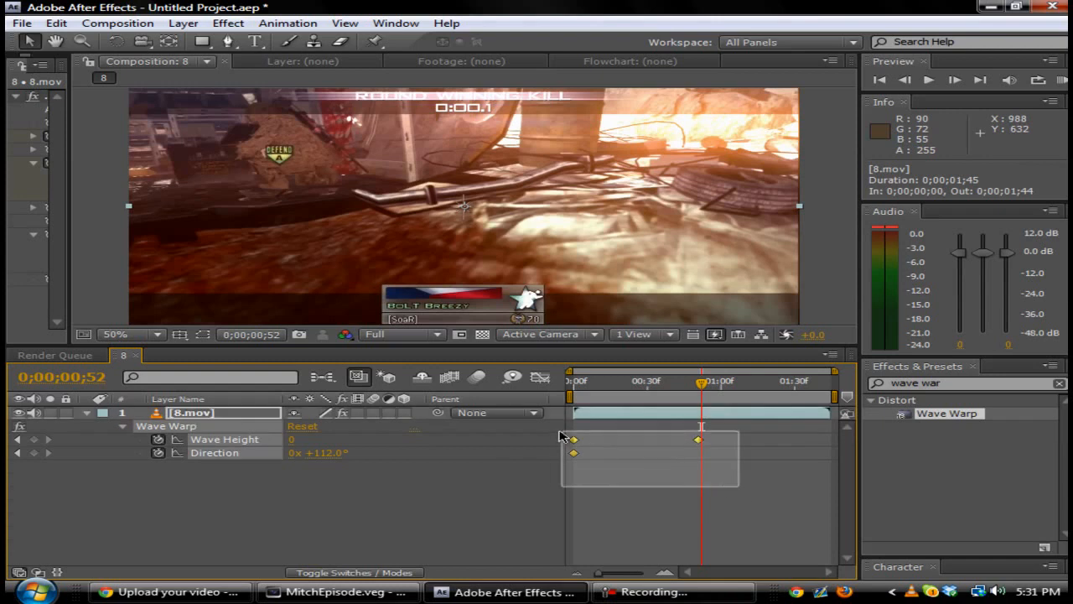
Apply Easy Ease to the selected Wave Height and Direction keyframes.
right_click(573, 439)
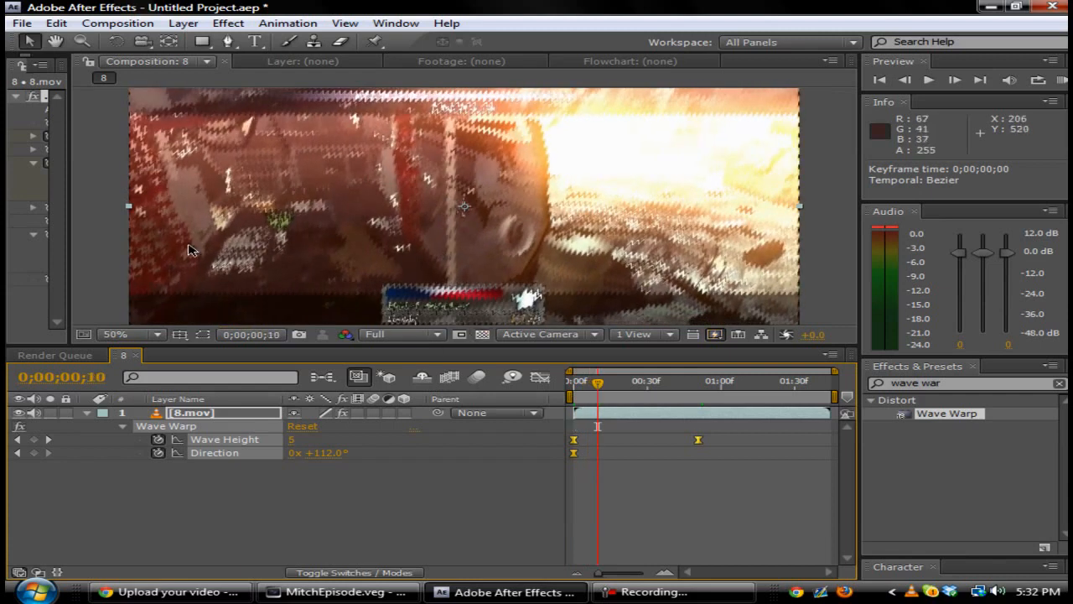
mouse_move(136, 124)
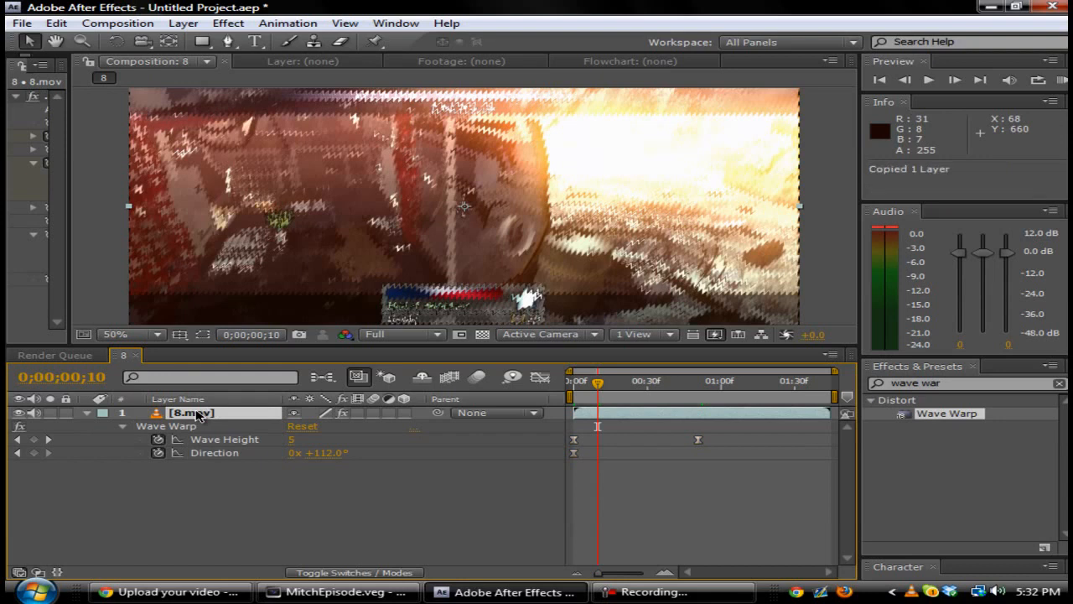
Paste a clean copy of the 8.mov layer below the warped layer.
key("ctrl+v")
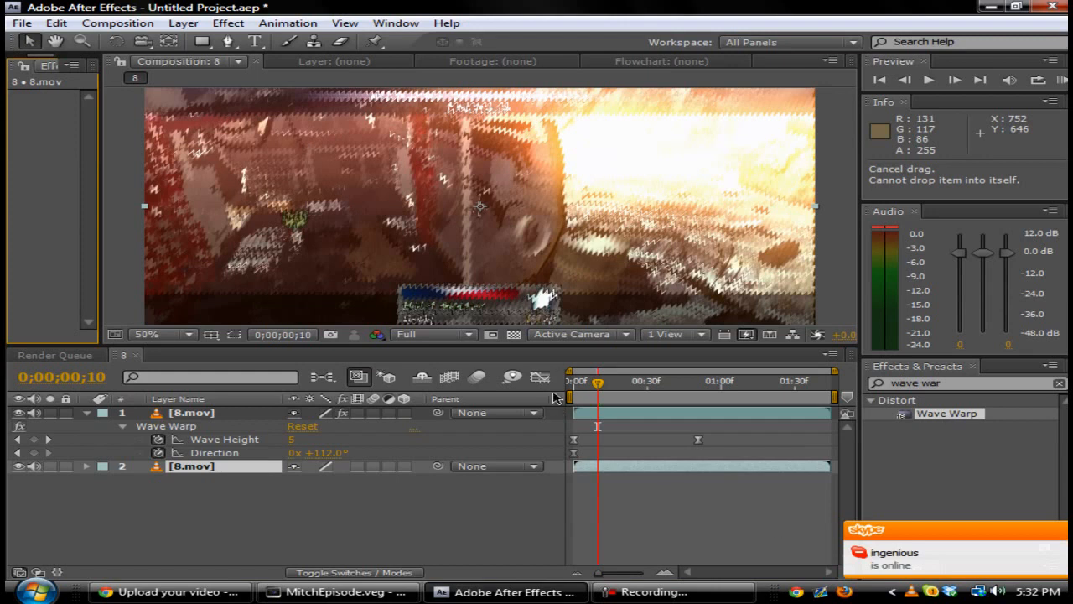
mouse_move(433, 503)
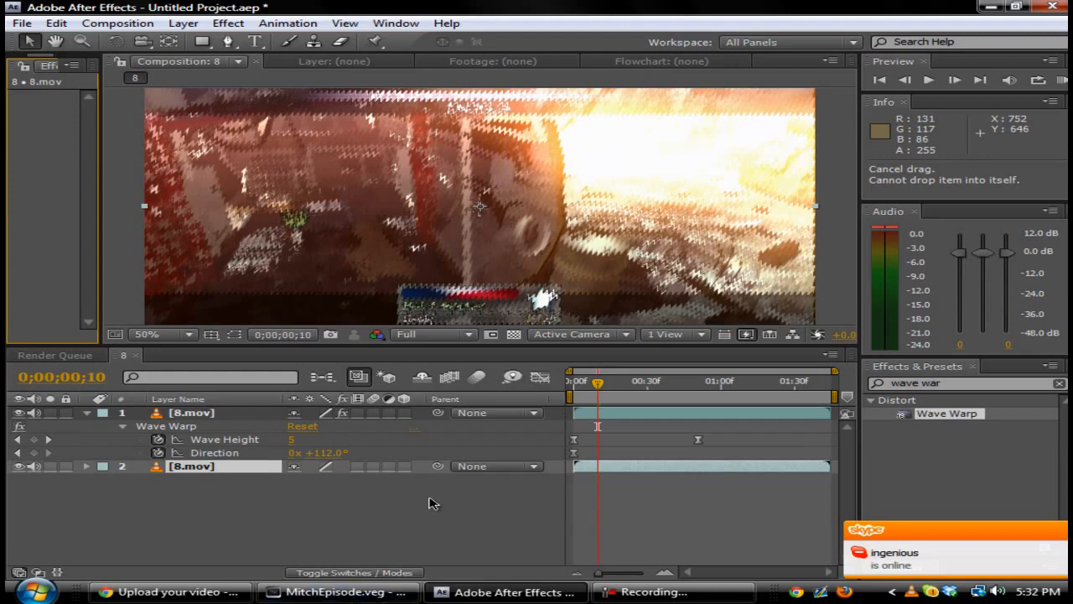